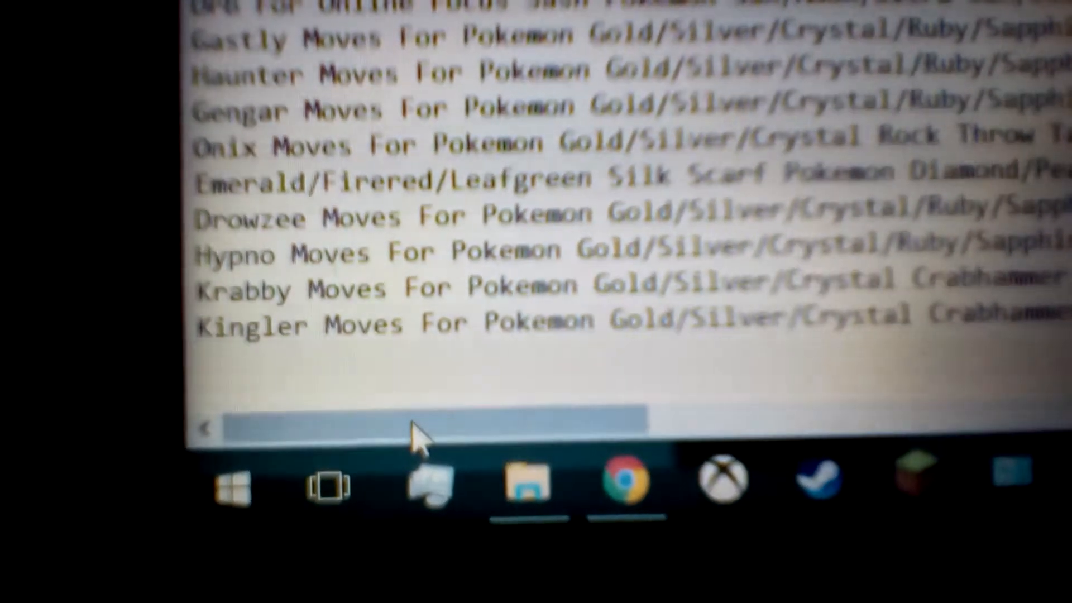
{"action": "scroll", "scroll_direction": "right", "scroll_amount": 3}
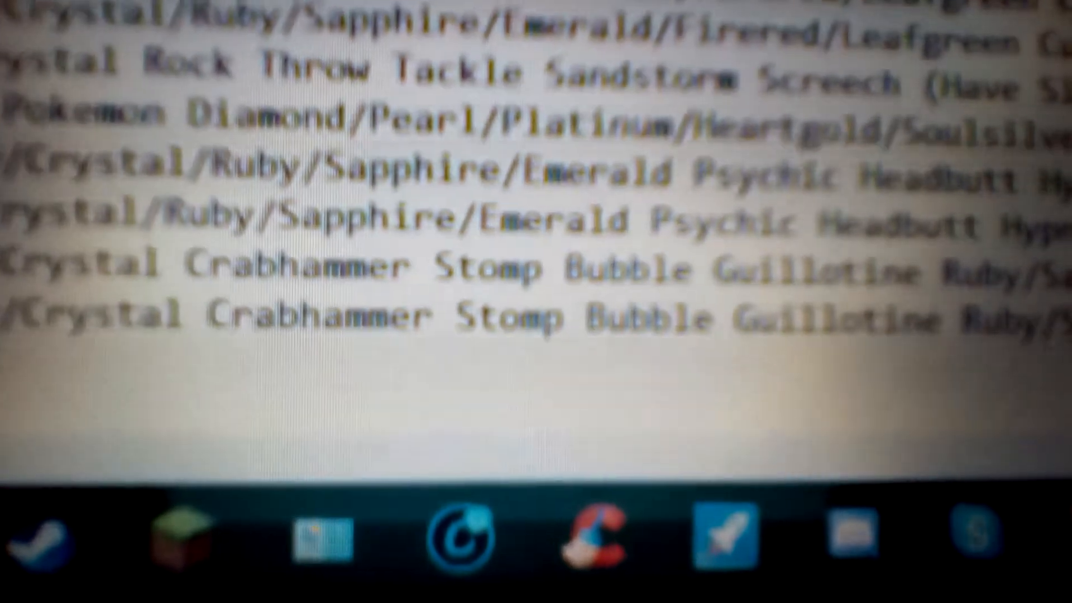
{"action": "scroll", "scroll_direction": "down", "scroll_amount": 3}
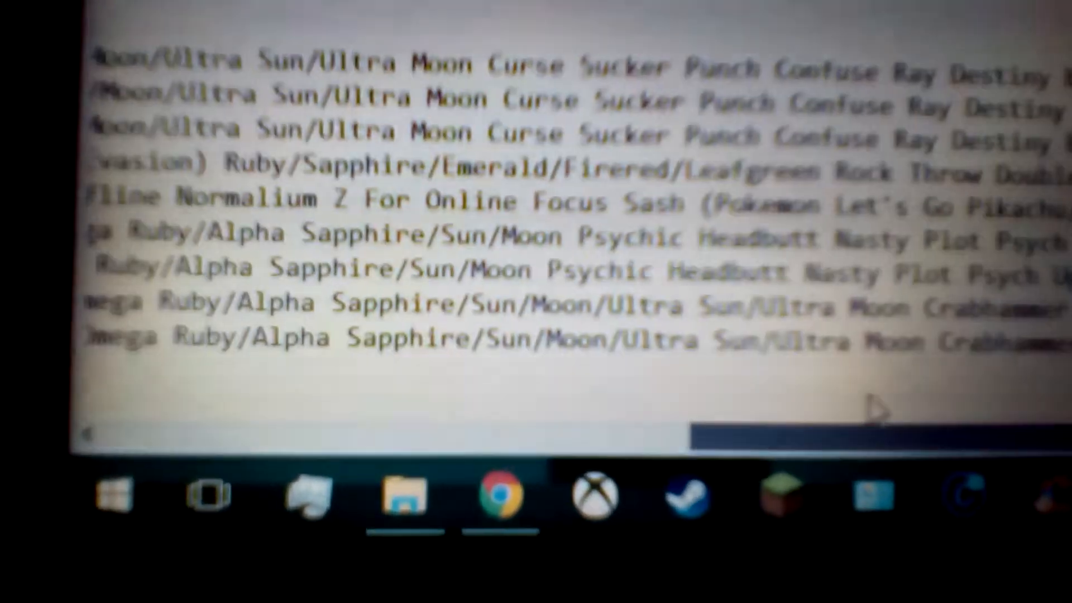
{"action": "scroll", "scroll_direction": "right", "scroll_amount": 3}
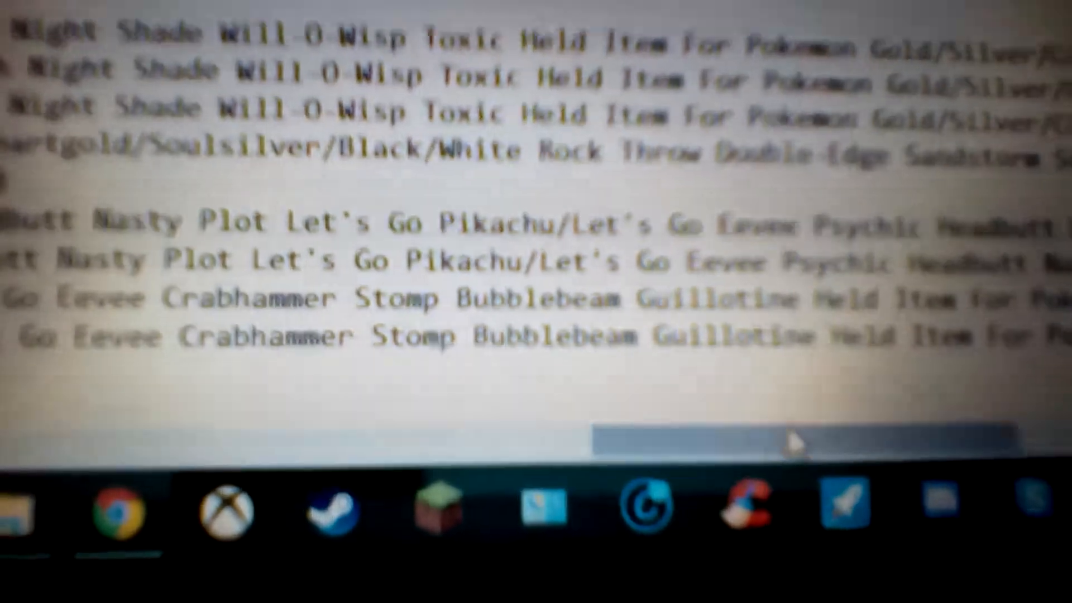
{"action": "scroll", "scroll_direction": "right", "scroll_amount": 3}
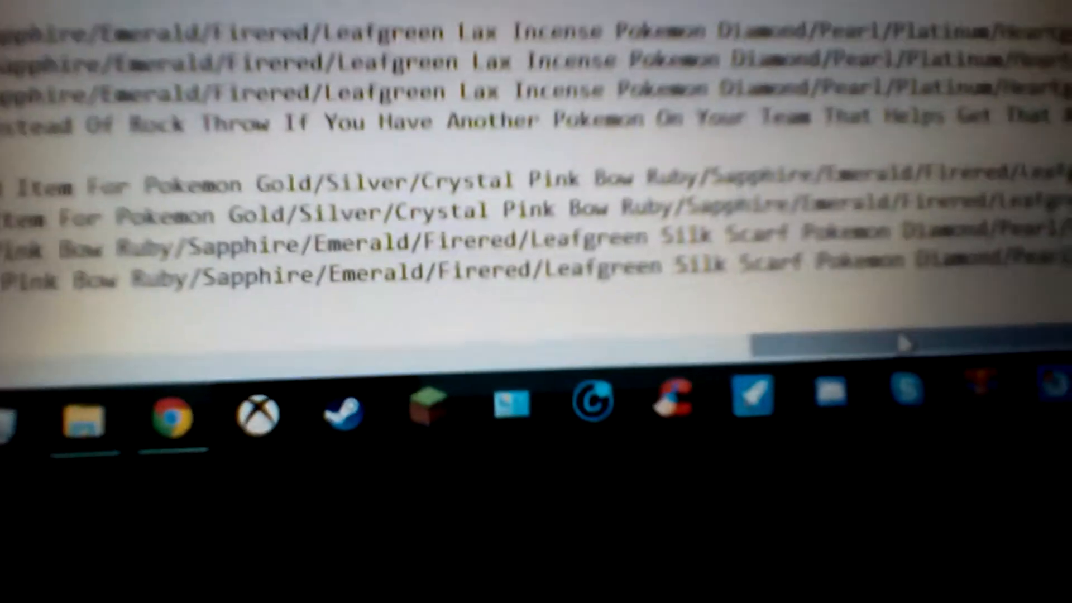
{"action": "scroll", "scroll_direction": "down", "scroll_amount": 3}
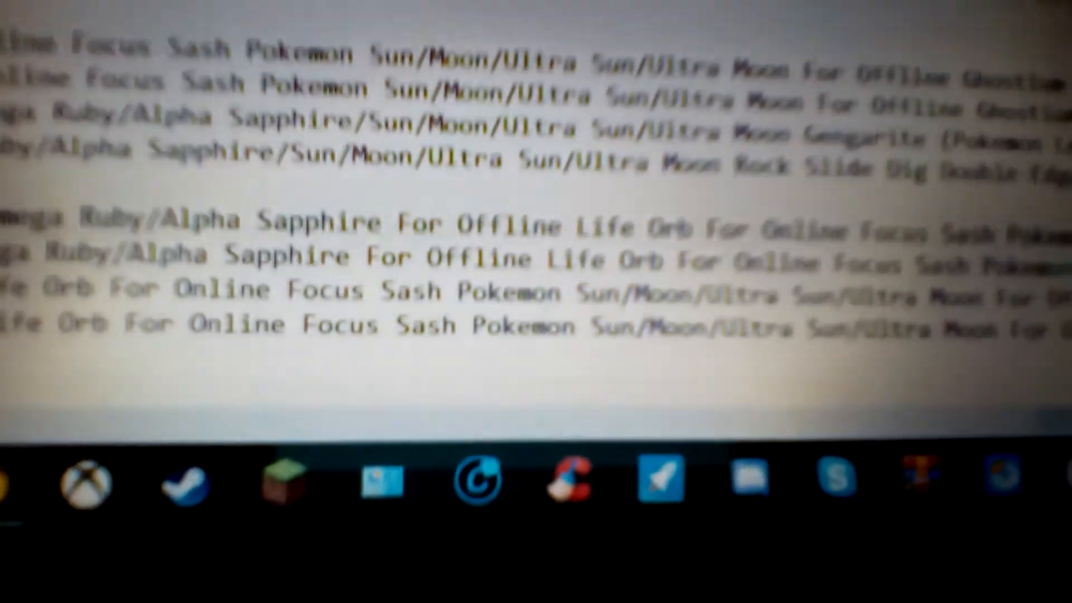
{"action": "scroll", "scroll_direction": "down", "scroll_amount": 3}
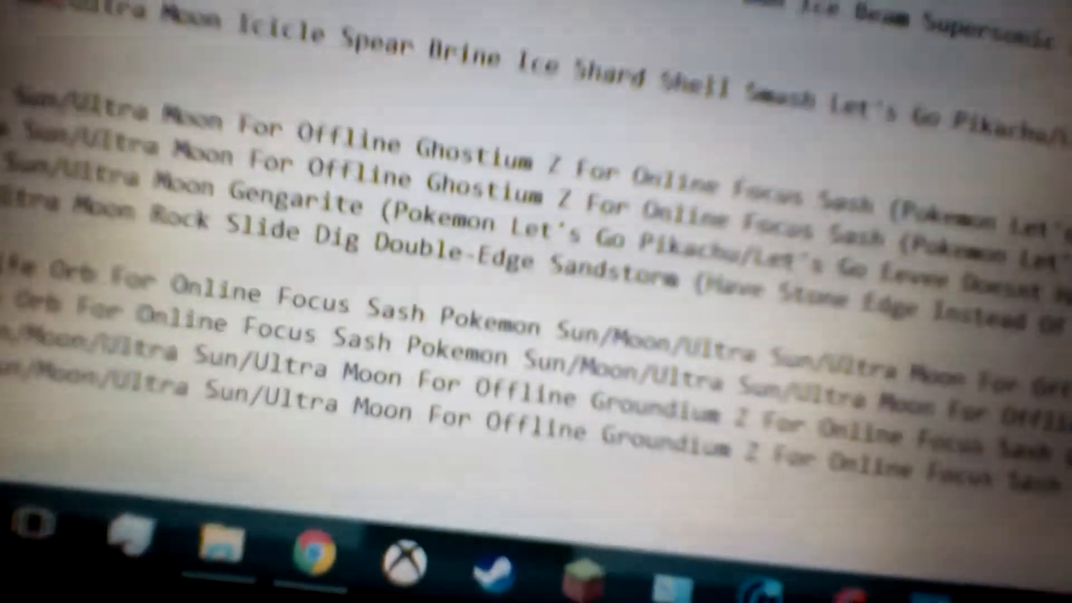
{"action": "scroll", "scroll_direction": "down", "scroll_amount": 3}
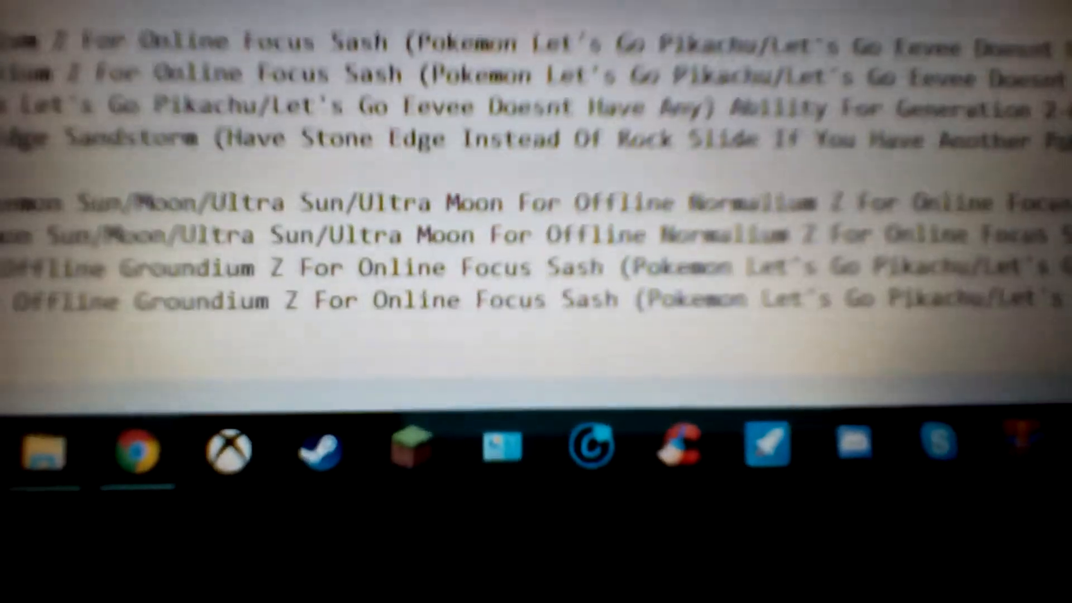